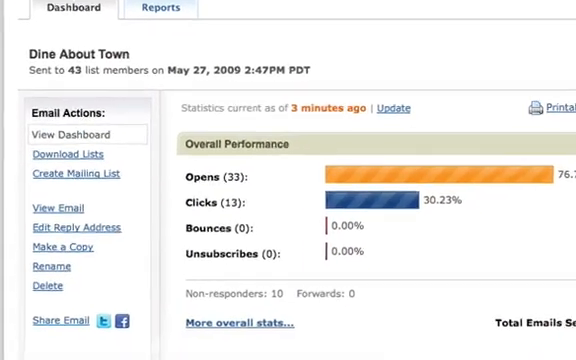
# Scroll to Email Actions and choose Share Email for the Dine About Town email
pyautogui.scroll(-3)
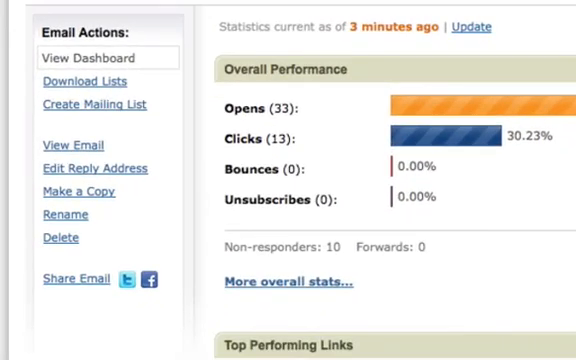
pyautogui.click(76, 278)
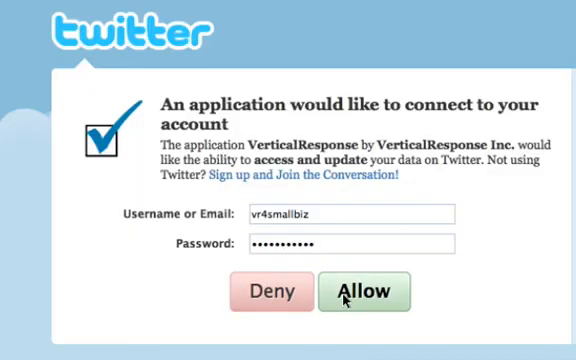
# Allow VerticalResponse to access and update the Twitter account
pyautogui.click(364, 291)
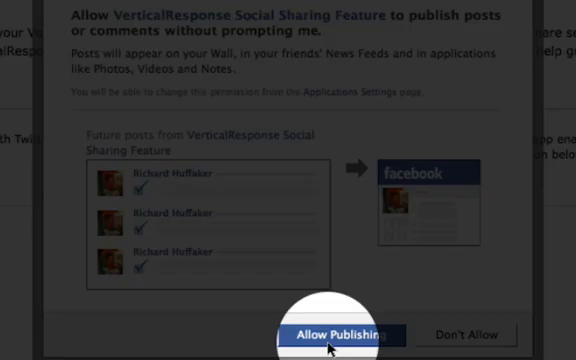
# Allow the Social Sharing Feature to publish posts to the Facebook wall
pyautogui.click(338, 335)
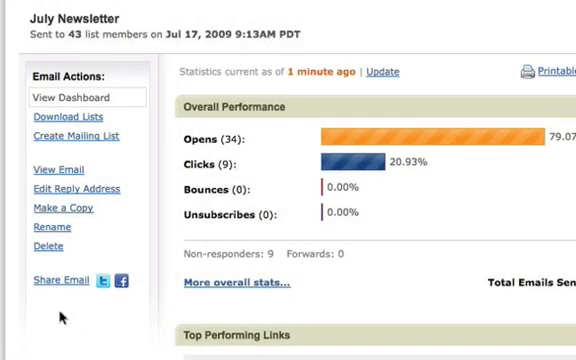
# Post the July Newsletter new-menu announcement and link to Twitter and Facebook
pyautogui.click(60, 280)
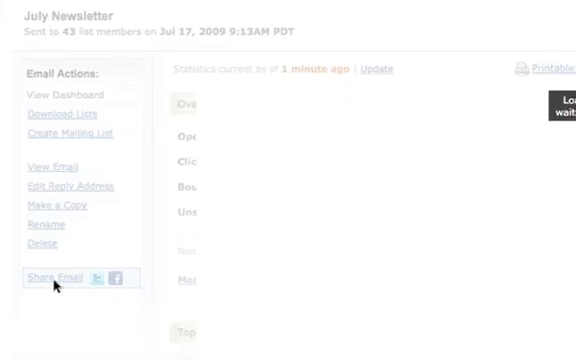
pyautogui.click(54, 277)
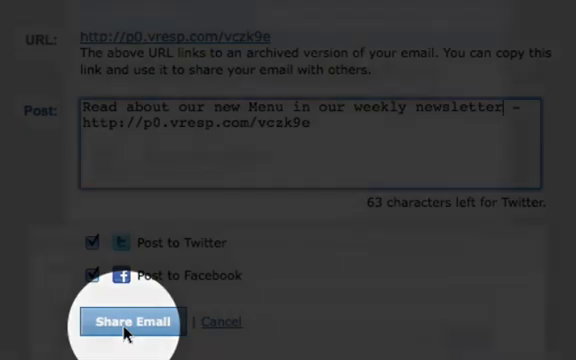
pyautogui.click(130, 321)
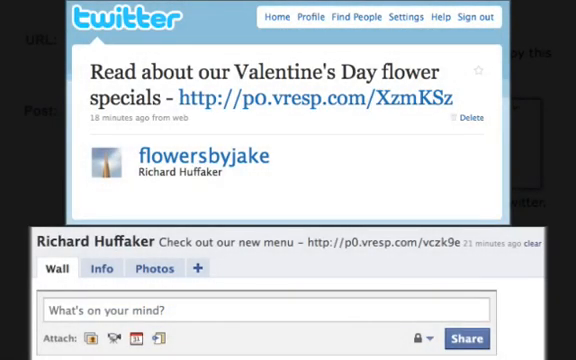